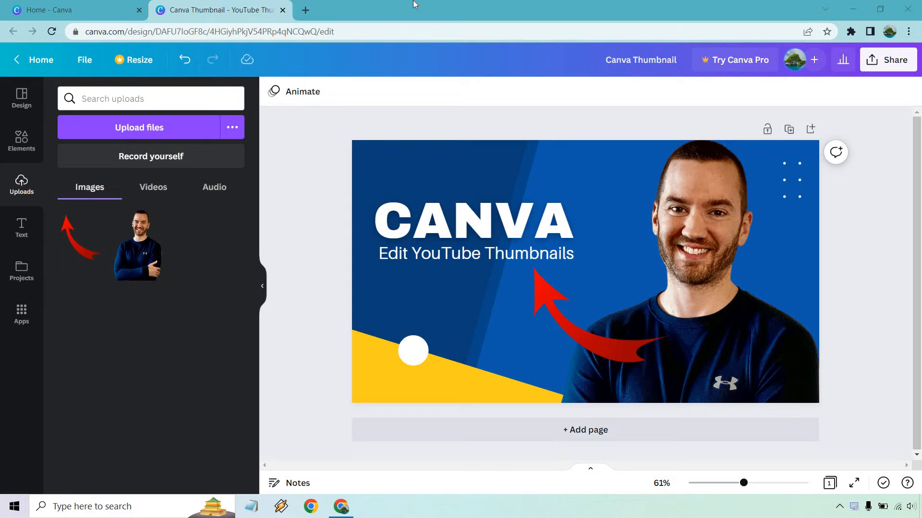
mouse_move(432, 15)
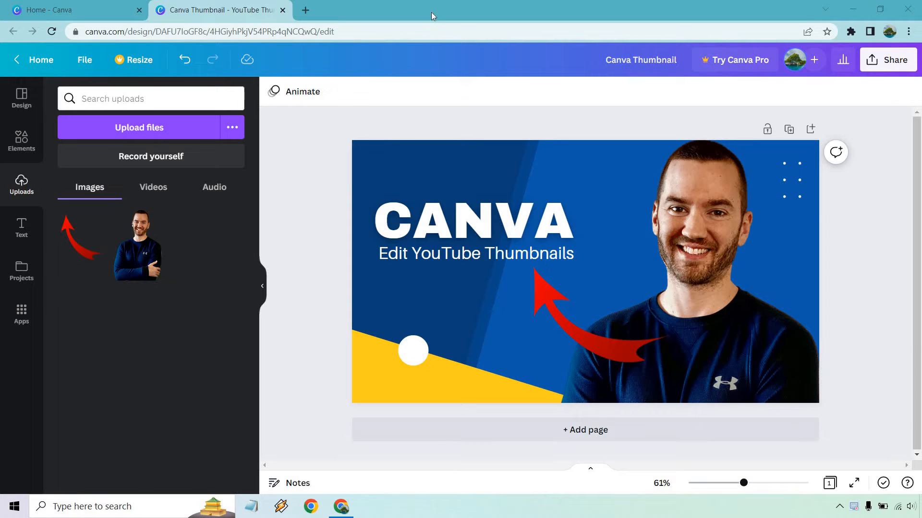
mouse_move(488, 55)
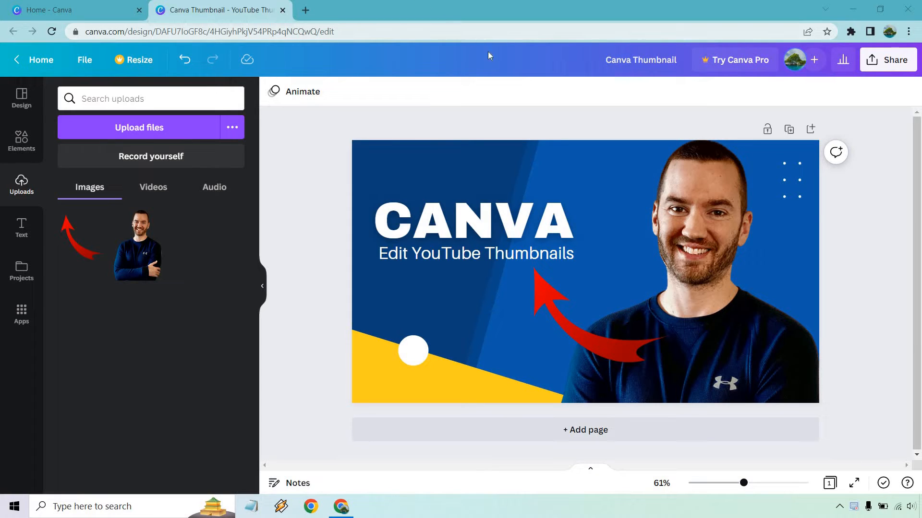
mouse_move(887, 105)
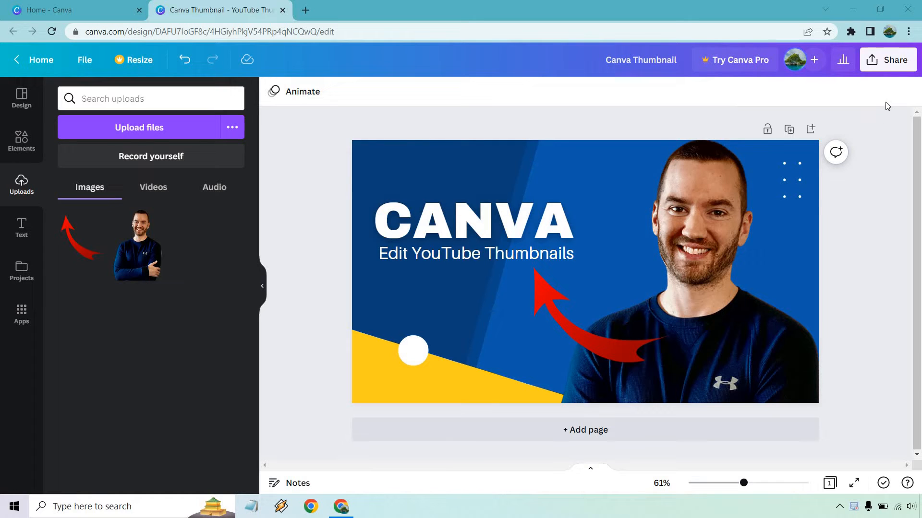
mouse_move(885, 99)
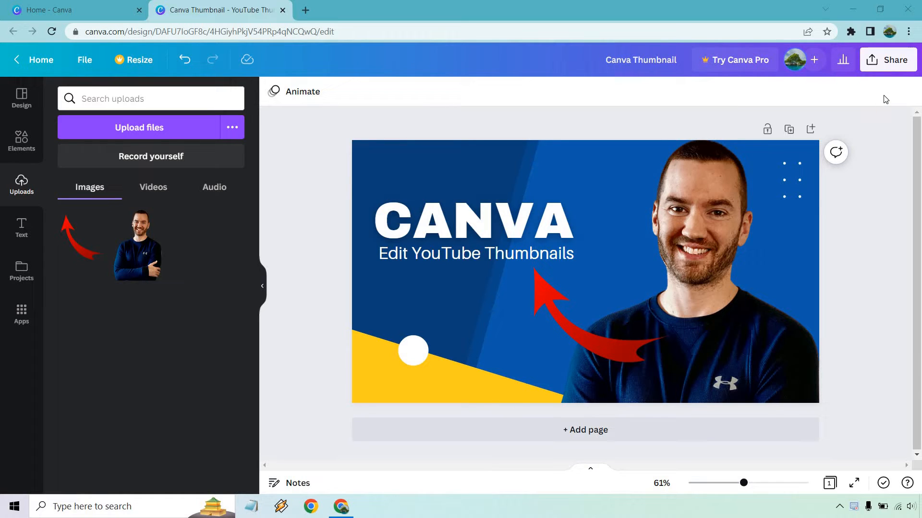
mouse_move(875, 81)
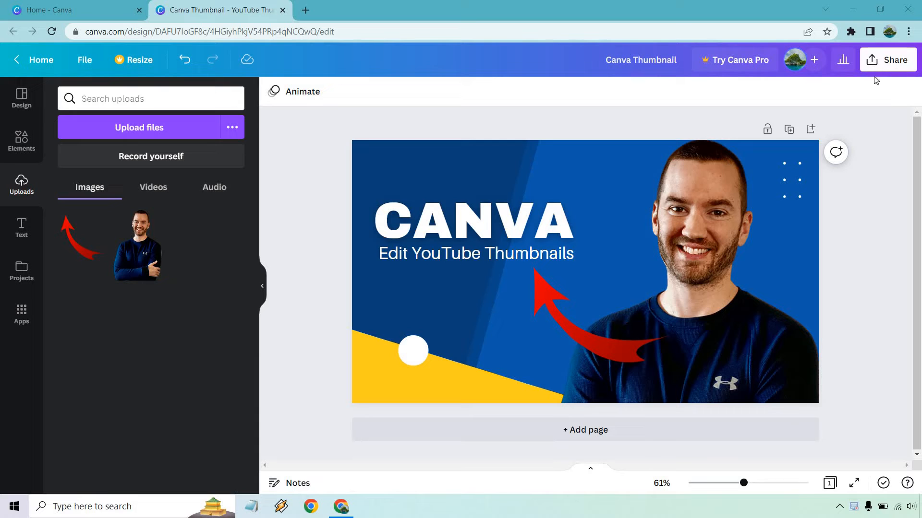
- Open the thumbnail's download settings from the Share menu
click(887, 60)
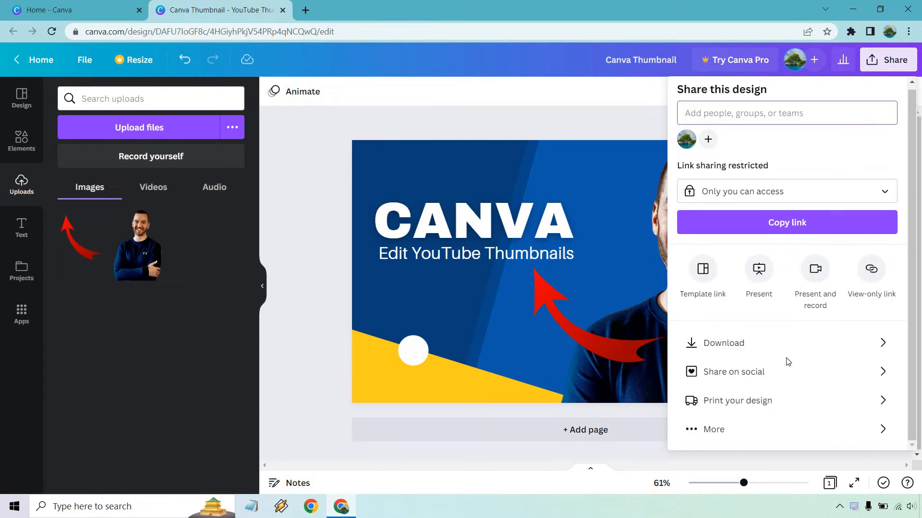
mouse_move(805, 353)
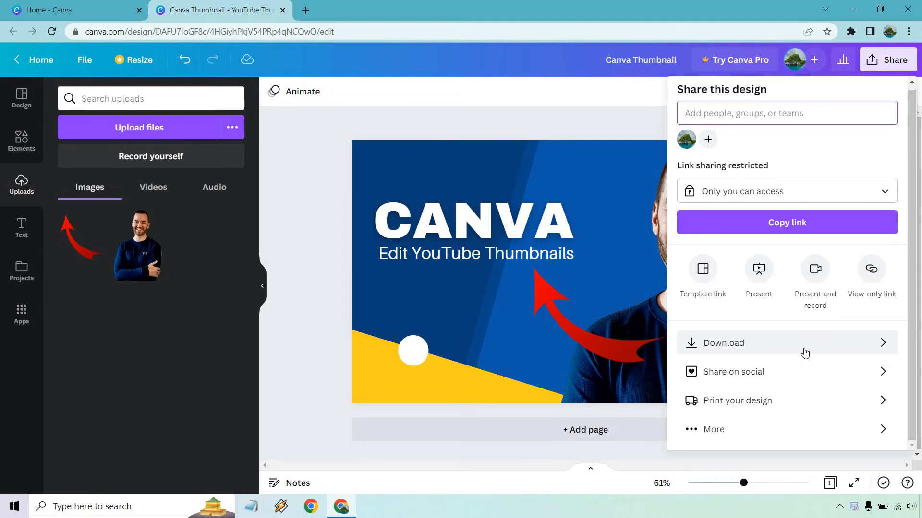
click(723, 343)
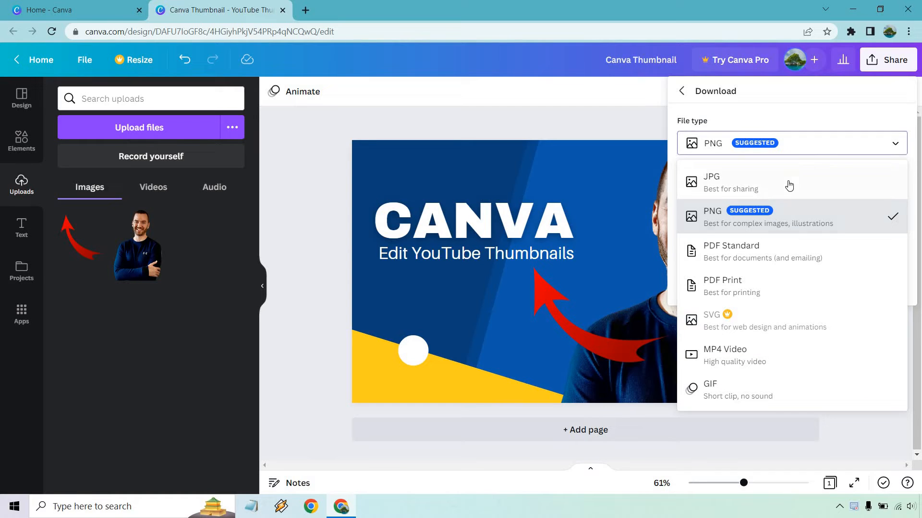
mouse_move(787, 260)
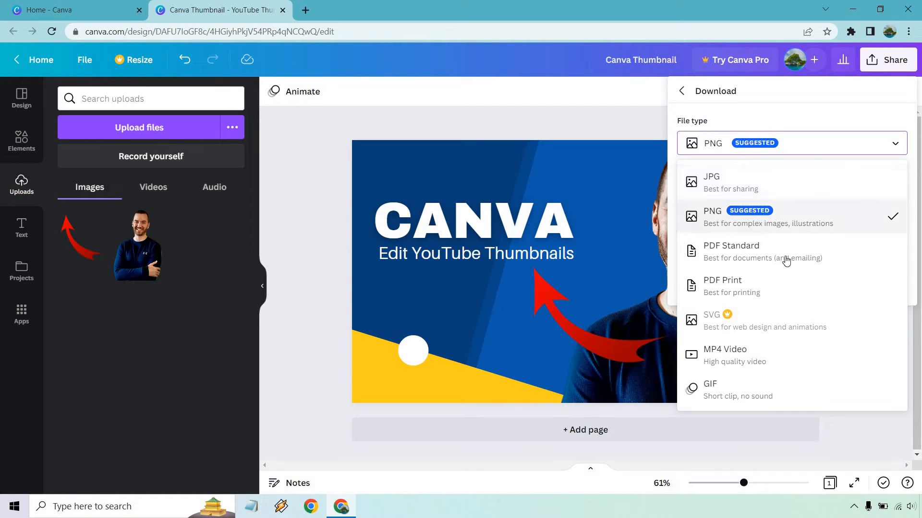
mouse_move(784, 254)
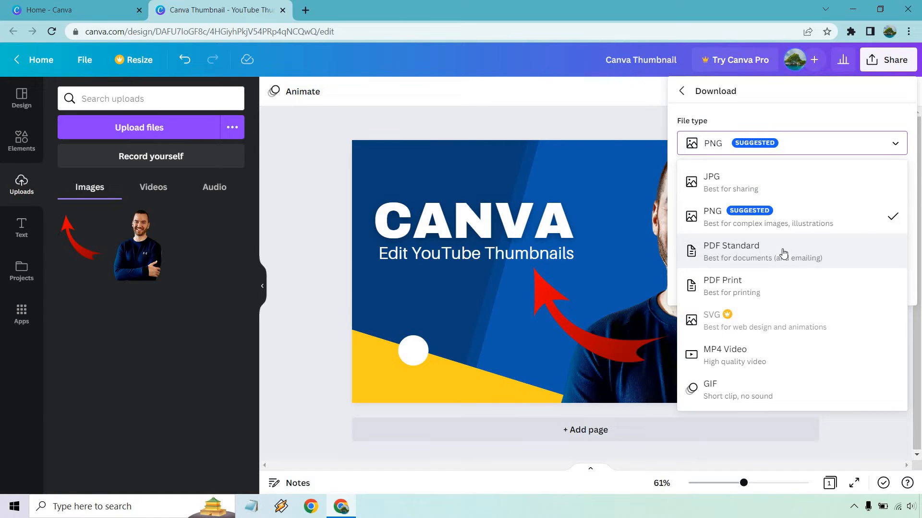
- Switch the download file type to PDF Standard, then reopen the file type list
click(731, 251)
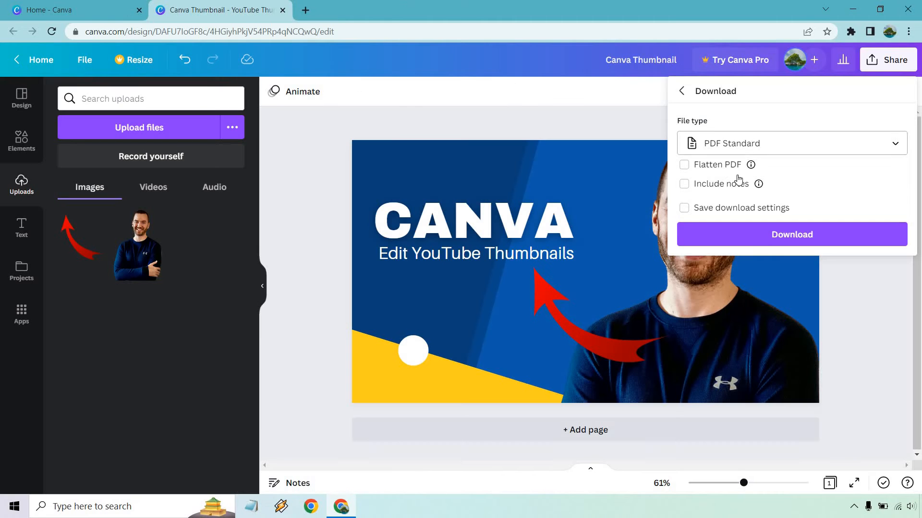
mouse_move(759, 183)
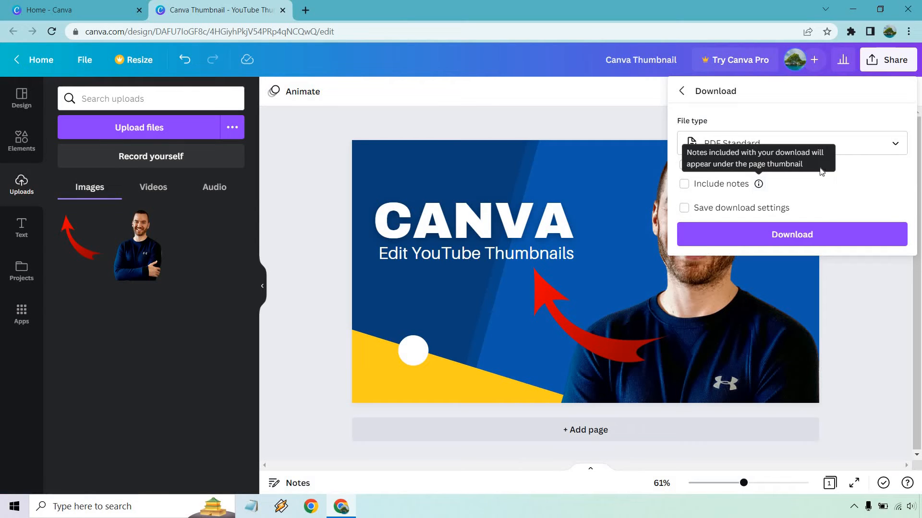
mouse_move(751, 165)
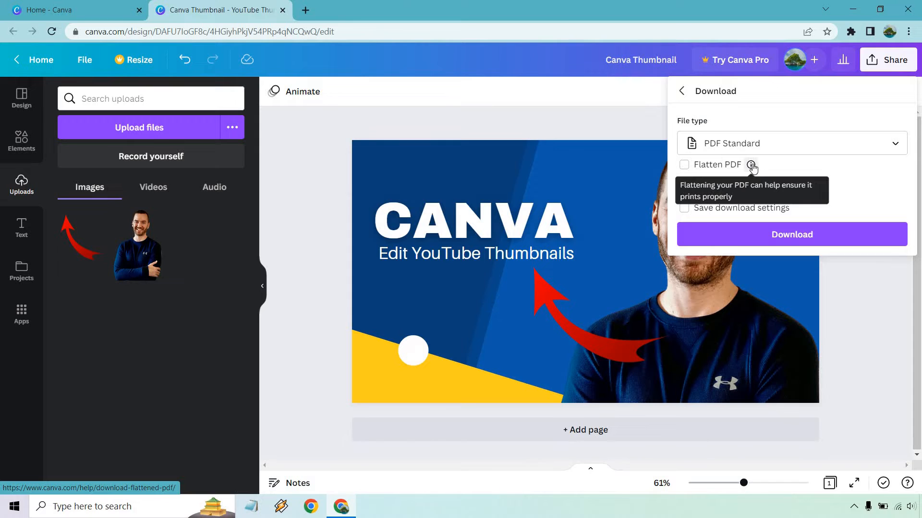
click(791, 143)
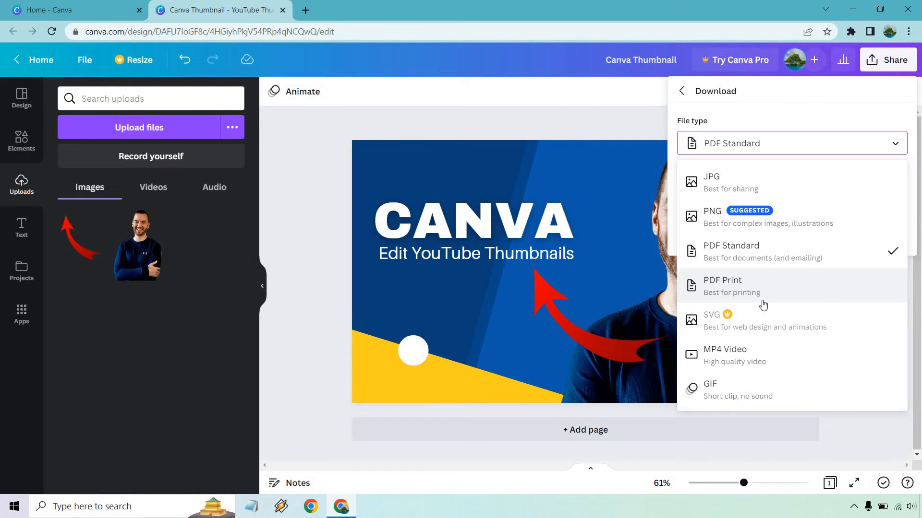
mouse_move(758, 356)
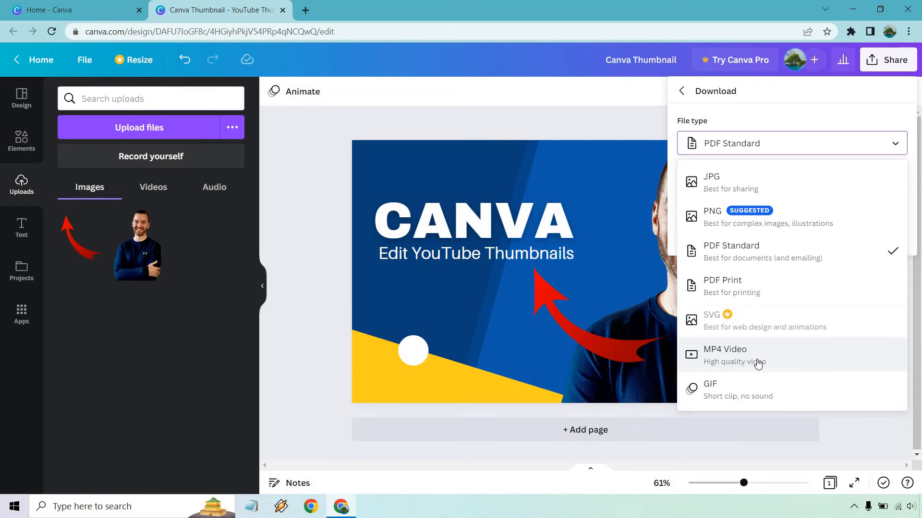
mouse_move(802, 217)
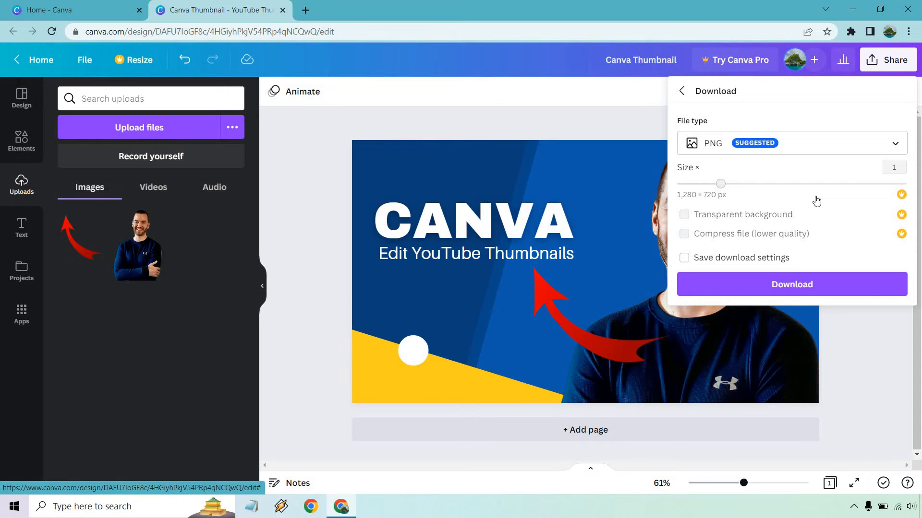
mouse_move(798, 201)
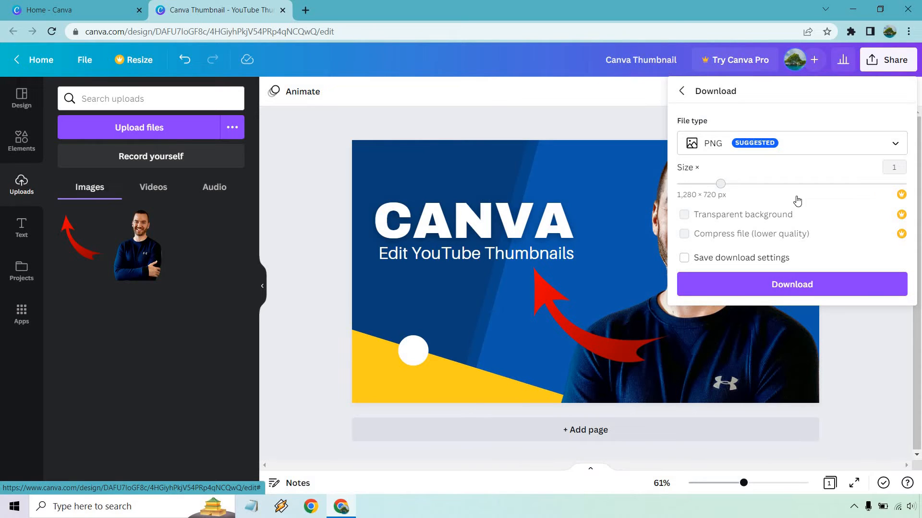
- Download the thumbnail as Canva Thumbnail.png
click(791, 284)
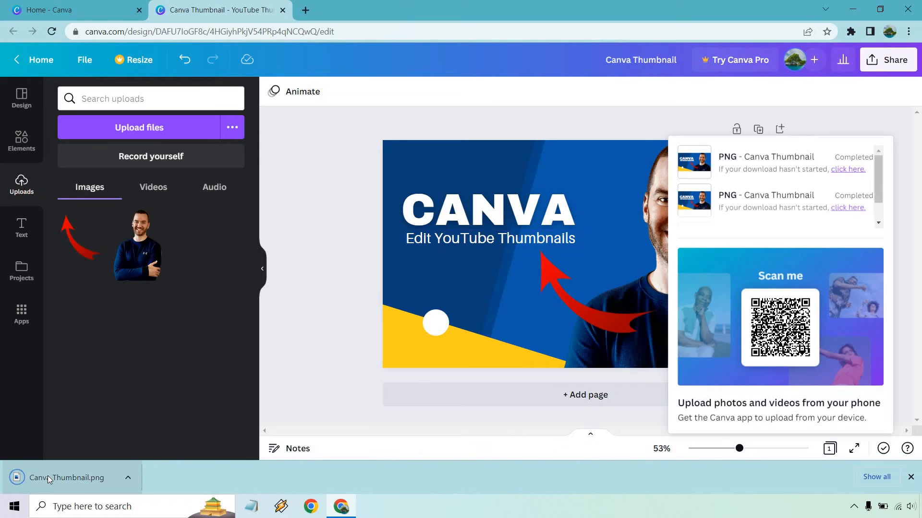
mouse_move(296, 342)
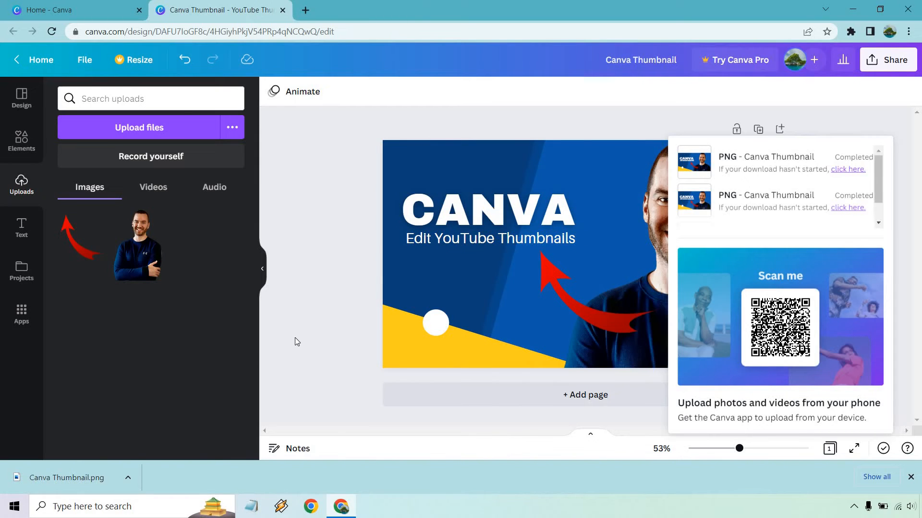
mouse_move(83, 371)
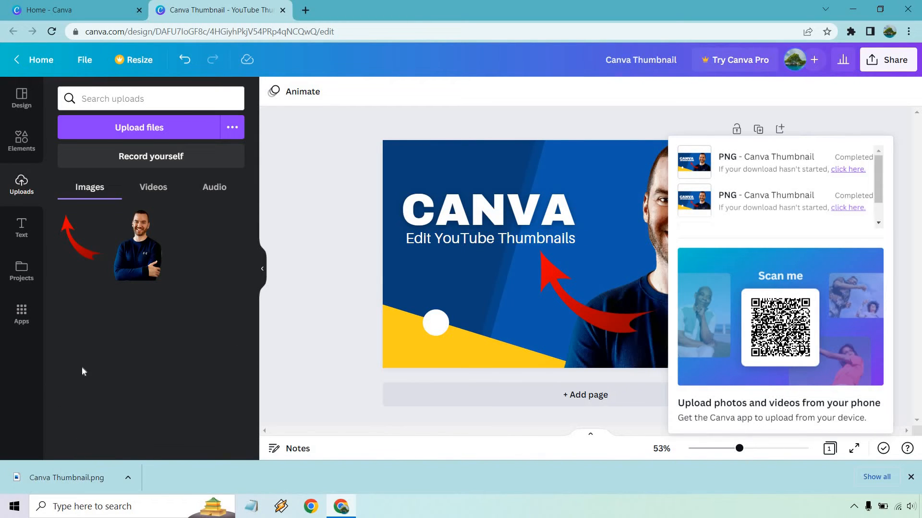
mouse_move(917, 485)
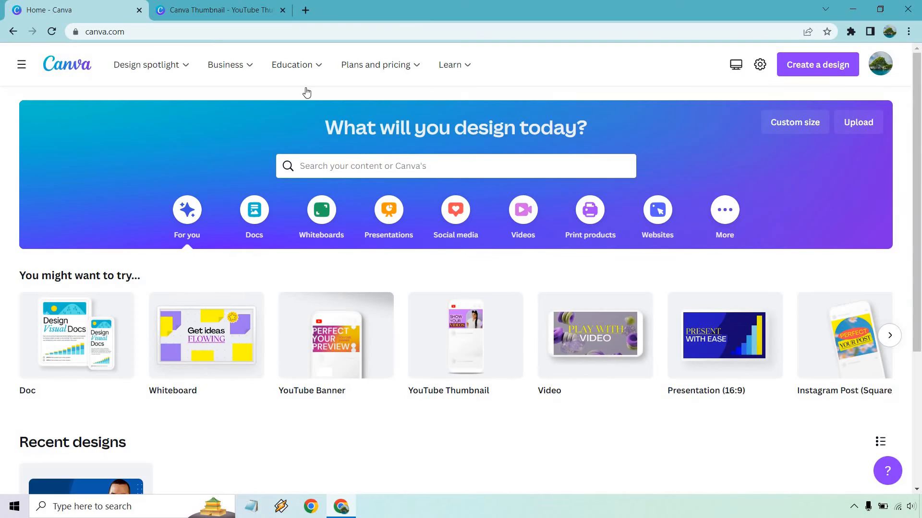
- Scroll Canva's home page down to Recent designs
scroll(down, 3)
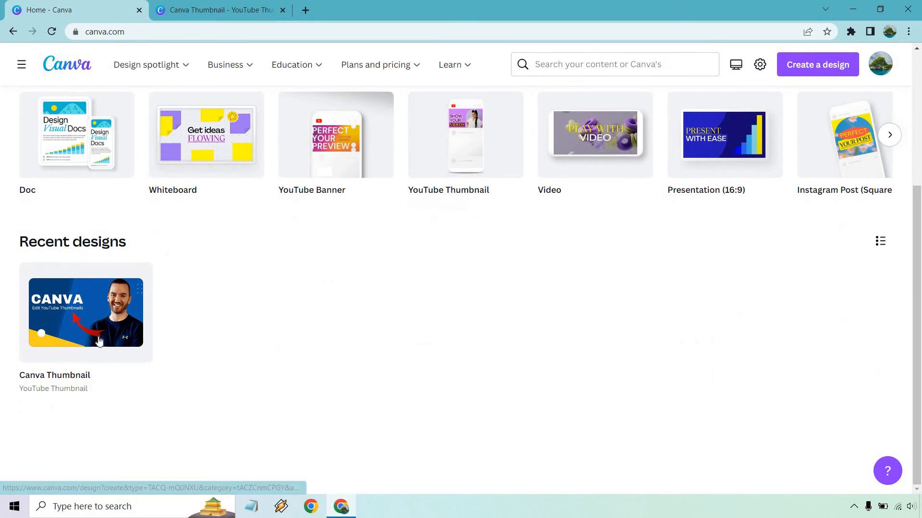
mouse_move(317, 324)
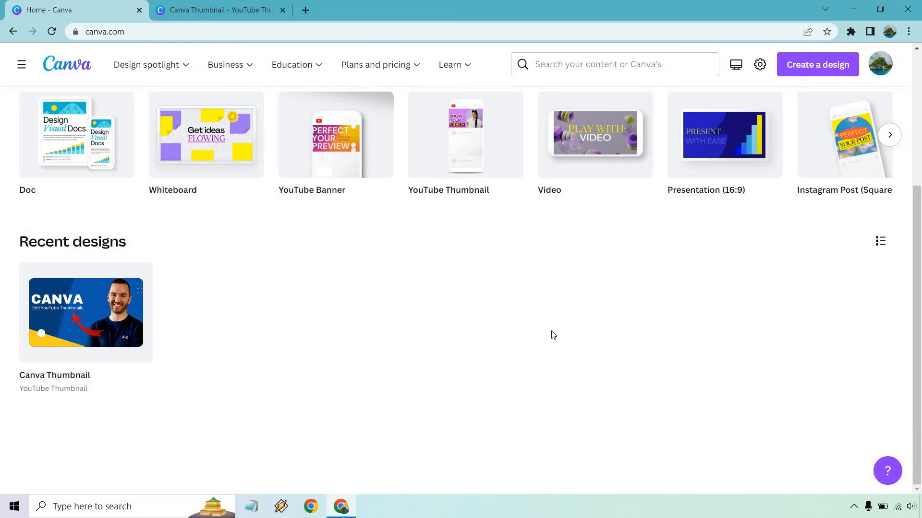
mouse_move(290, 279)
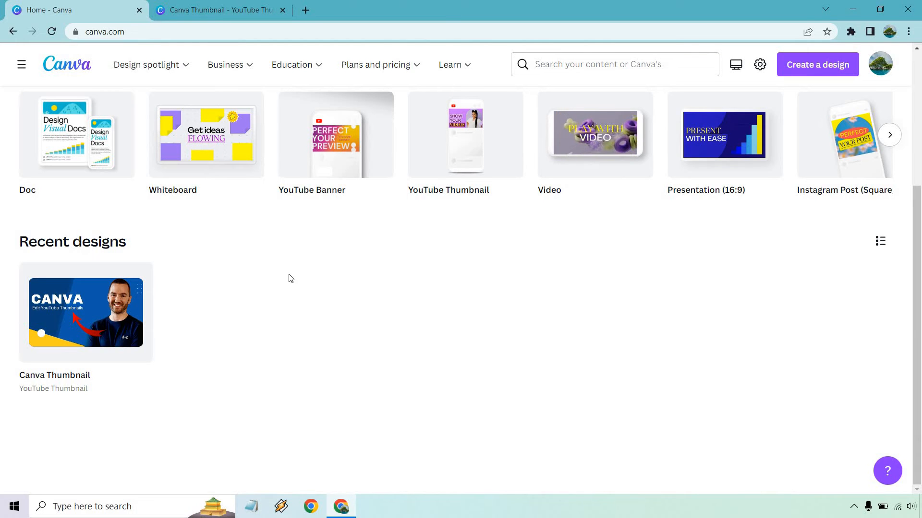
mouse_move(110, 309)
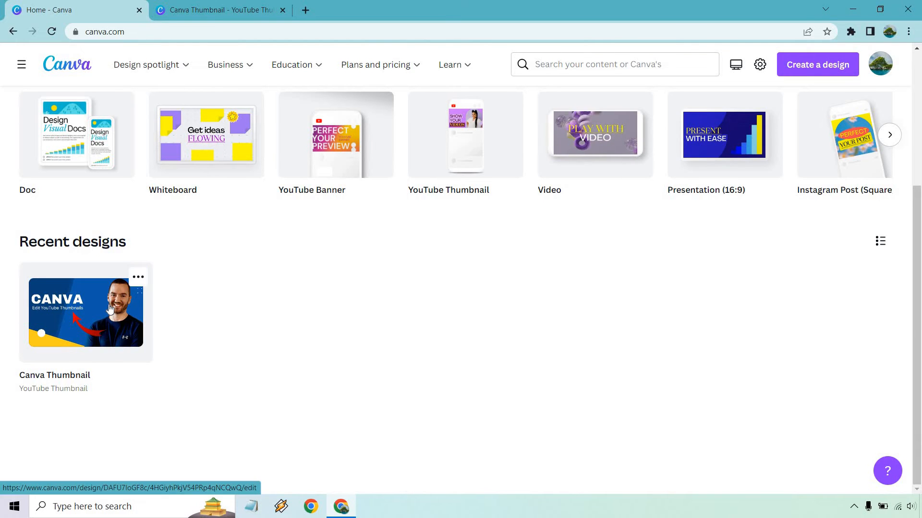
- Duplicate the Canva Thumbnail design, rename the copy 'Thumbnail Template', and return home
click(138, 277)
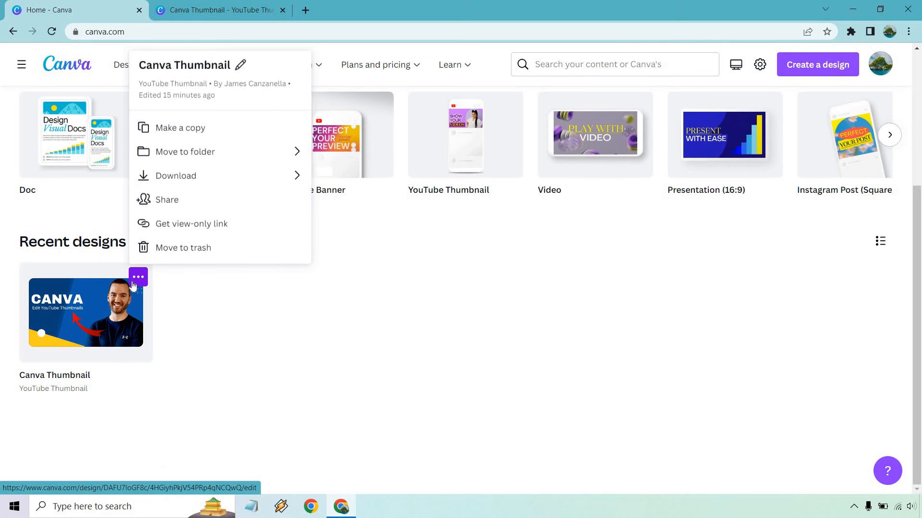
click(182, 127)
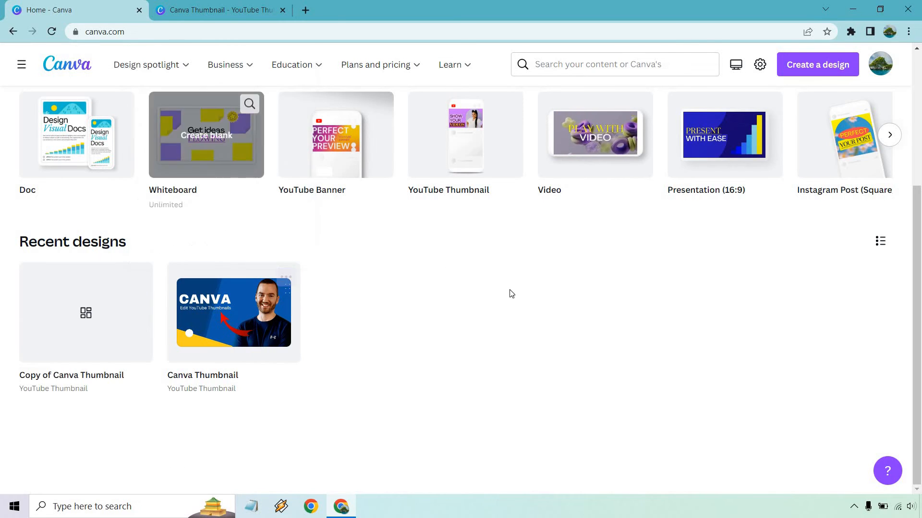
mouse_move(133, 379)
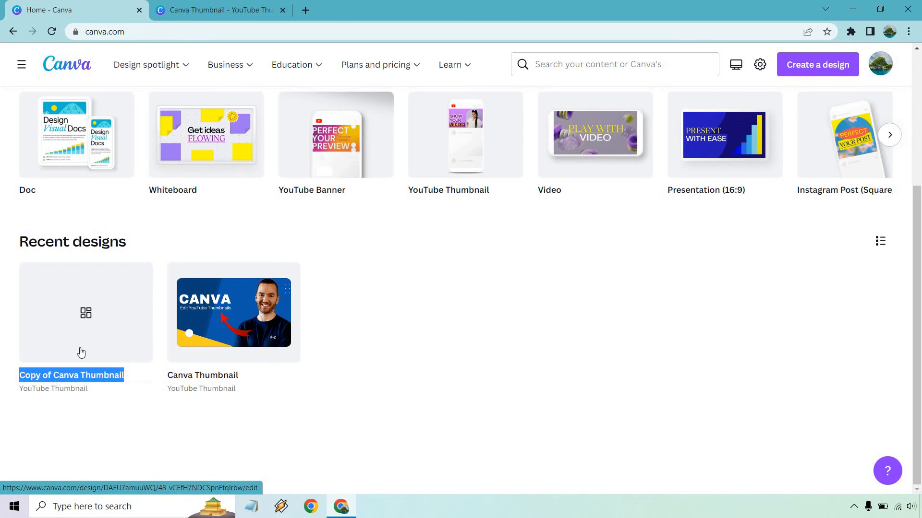
text(Thumbnail Template)
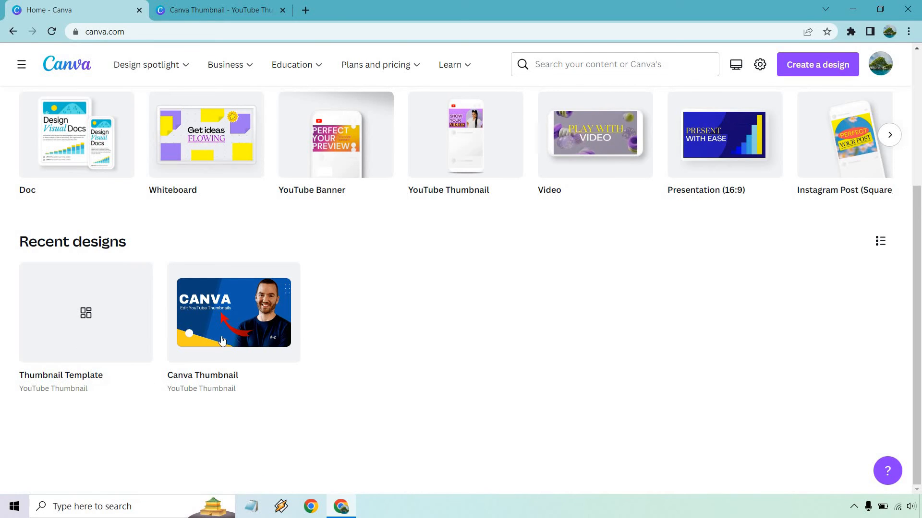
click(86, 312)
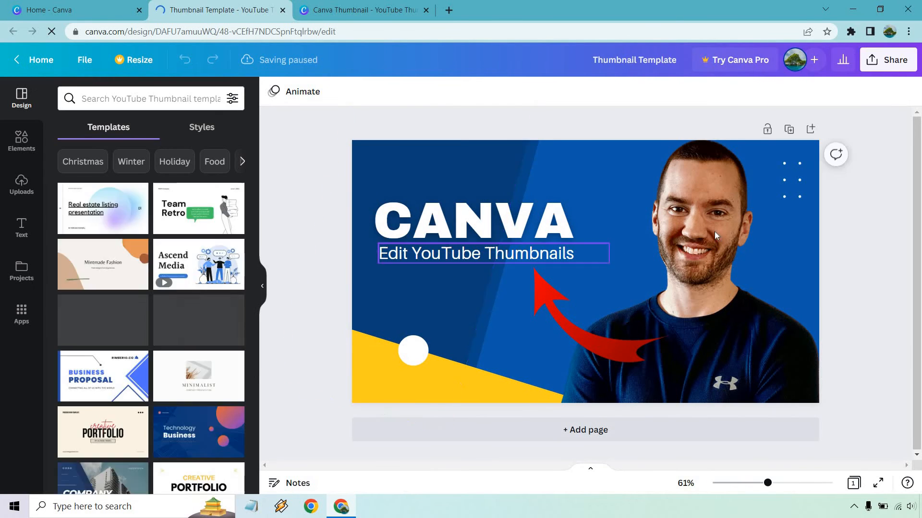
click(34, 60)
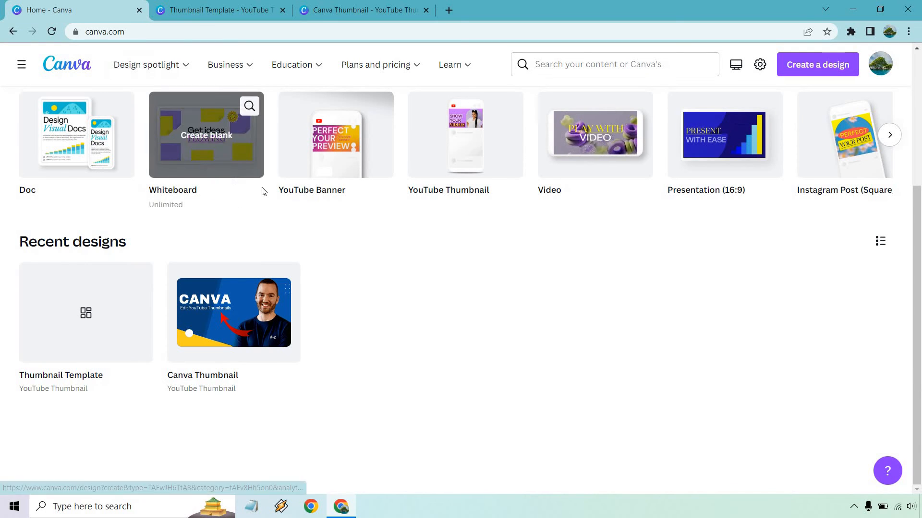
mouse_move(524, 342)
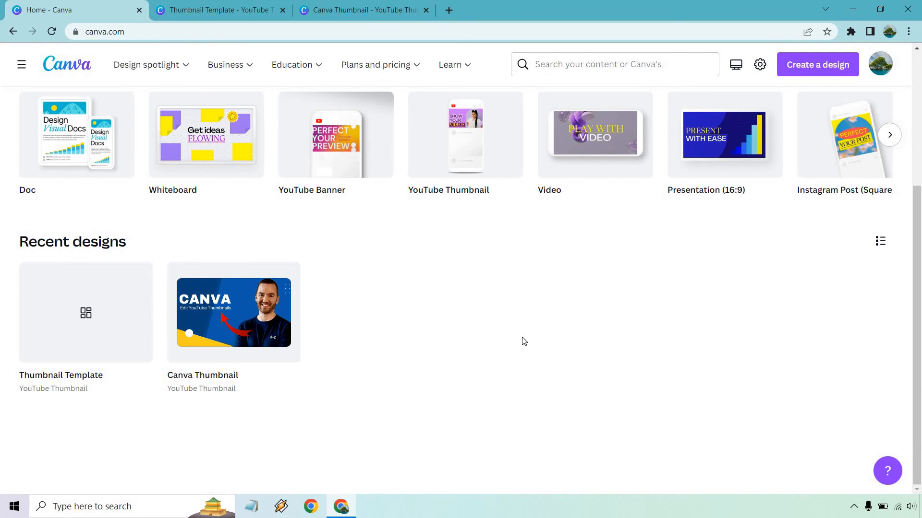